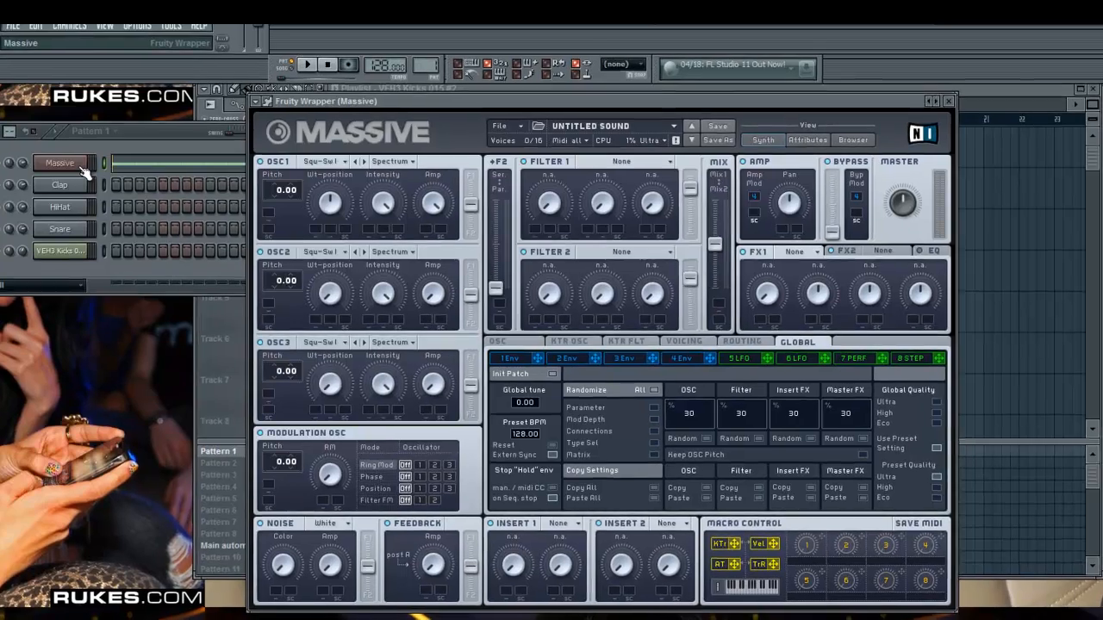
# - Show Massive's LFO 5 page with its sine waveform and audition the patch via the transport
pyautogui.rightClick(59, 162)
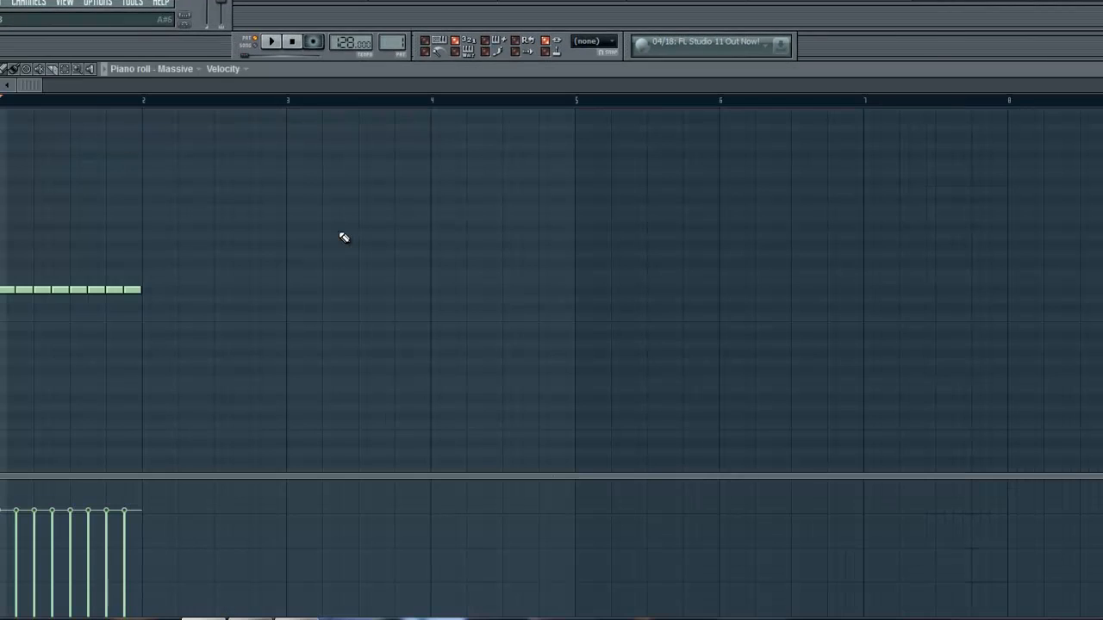
pyautogui.moveTo(133, 252)
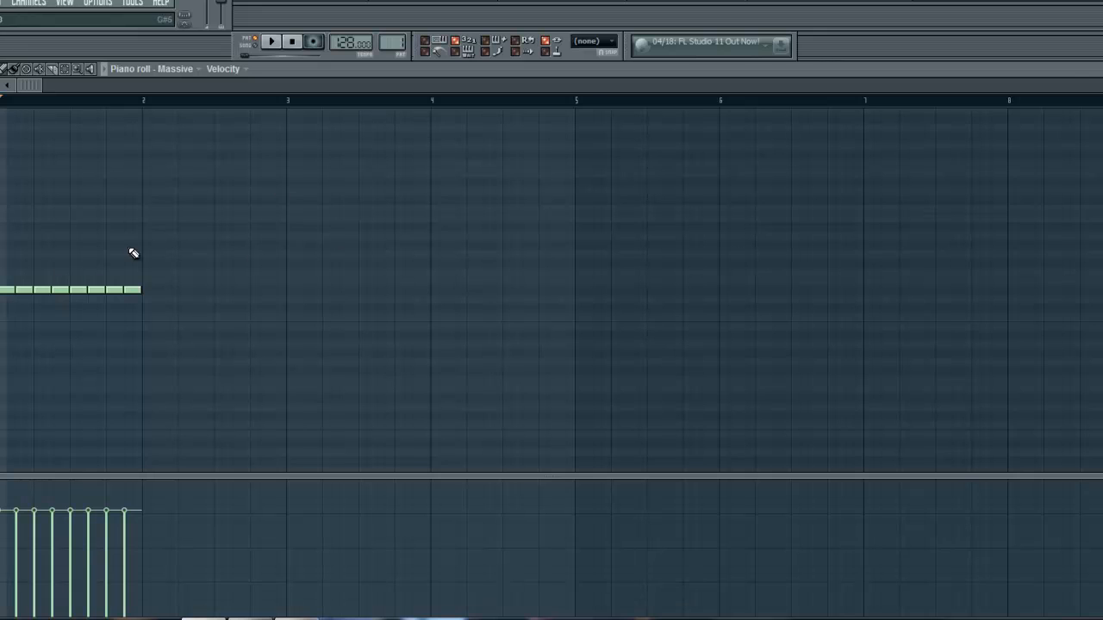
pyautogui.moveTo(956, 327)
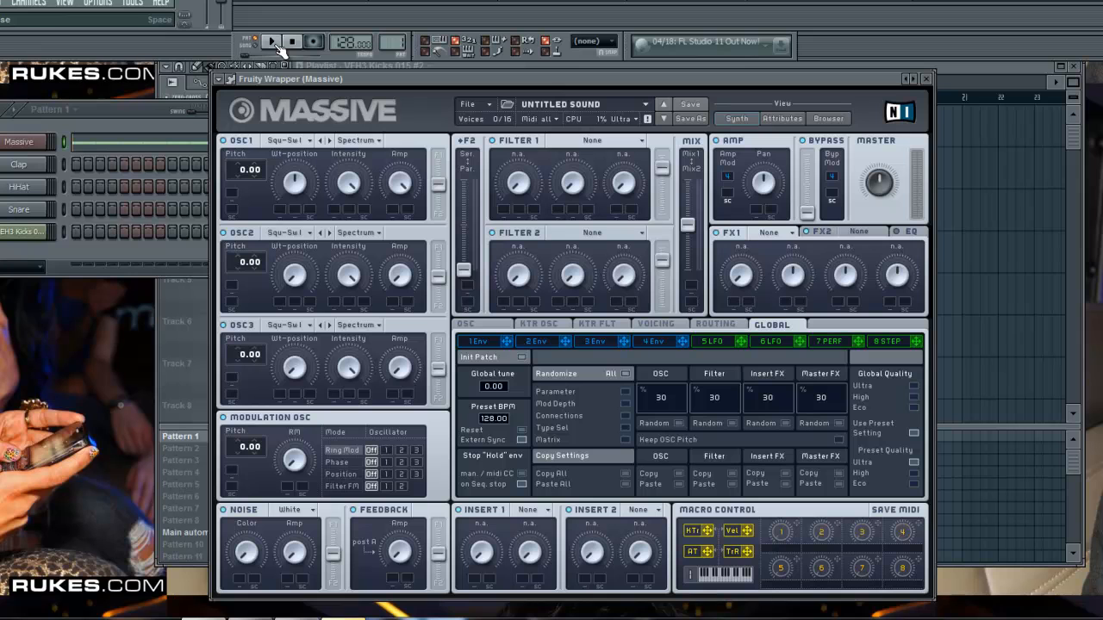
pyautogui.click(272, 41)
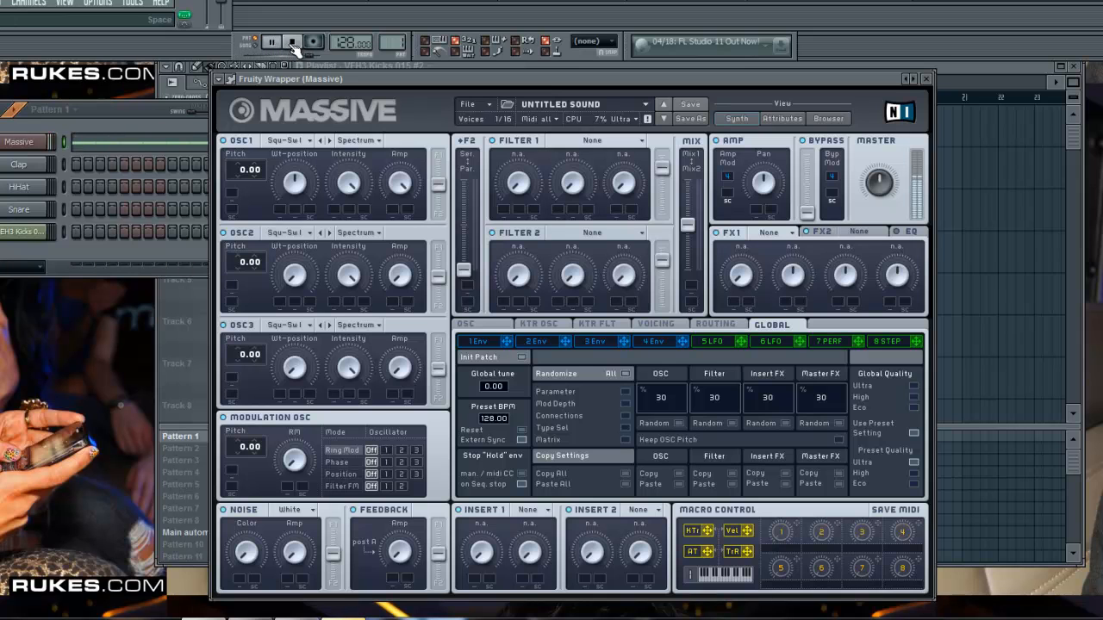
pyautogui.click(273, 42)
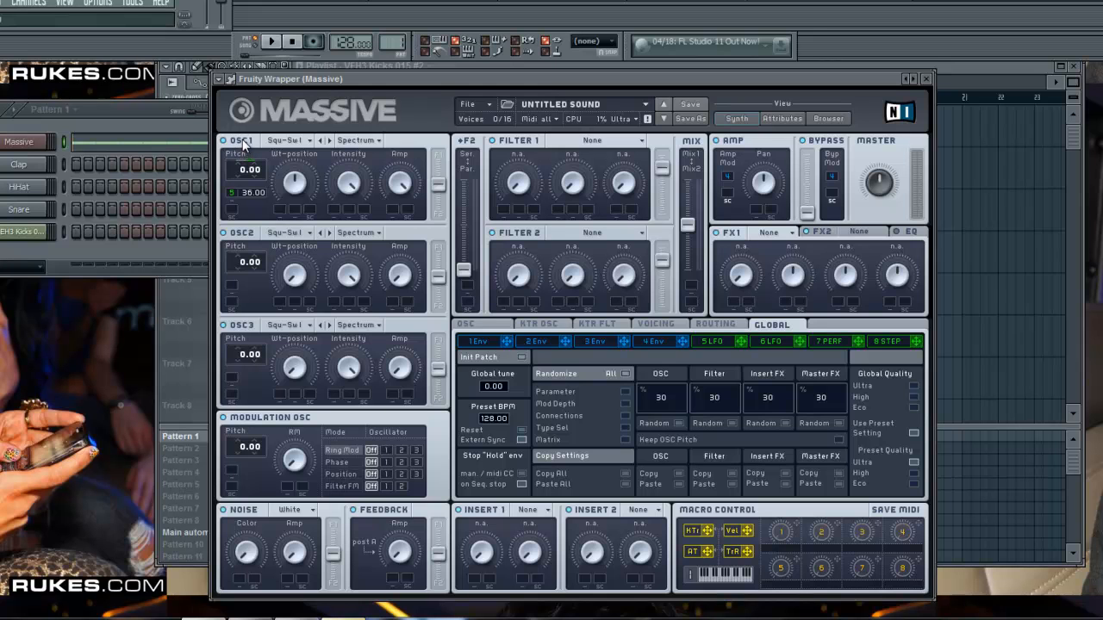
pyautogui.click(270, 42)
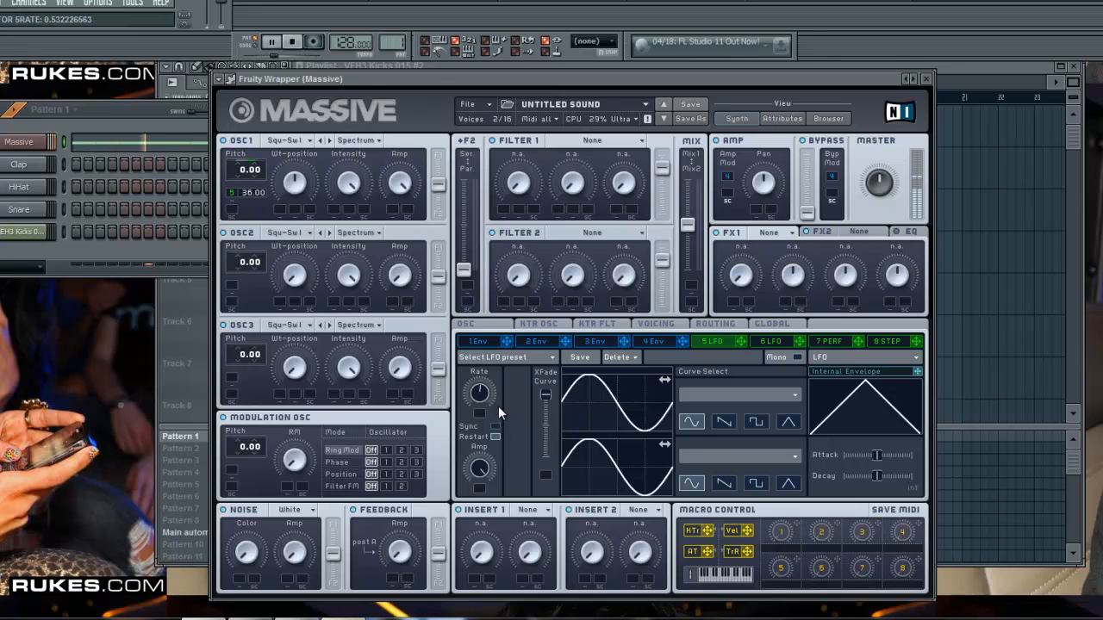
pyautogui.click(291, 41)
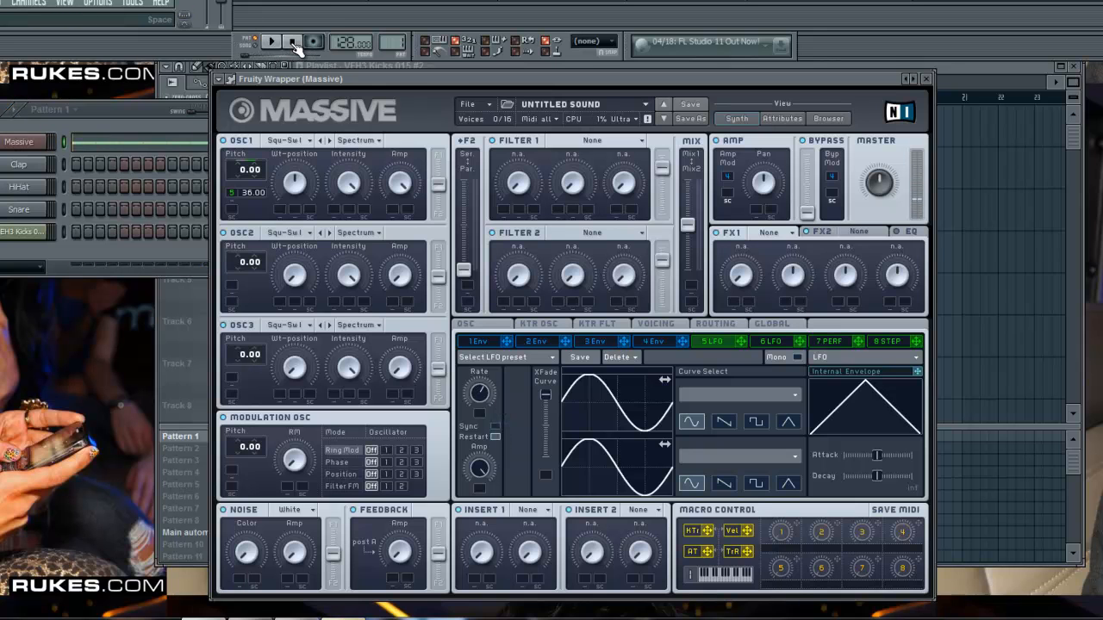